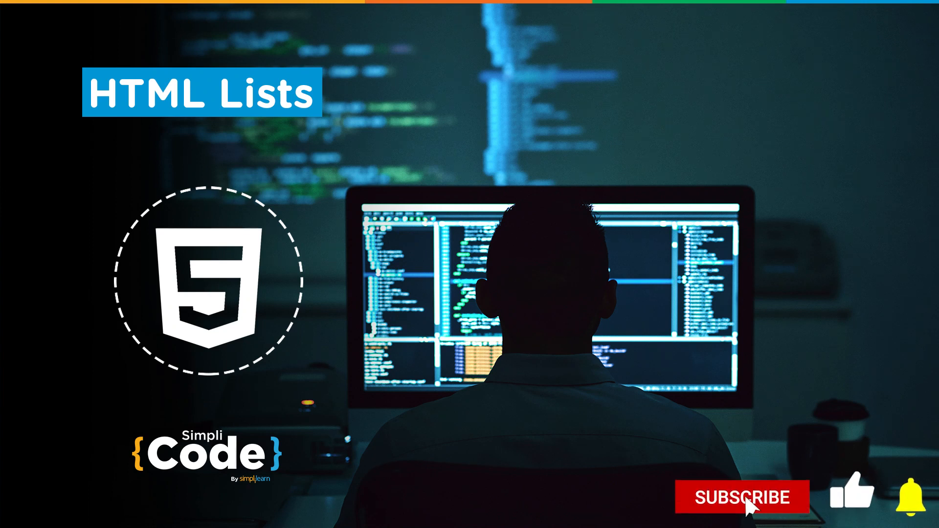
Show new.html with its HTML-Lists heading beside the Live Server browser preview.
click(742, 497)
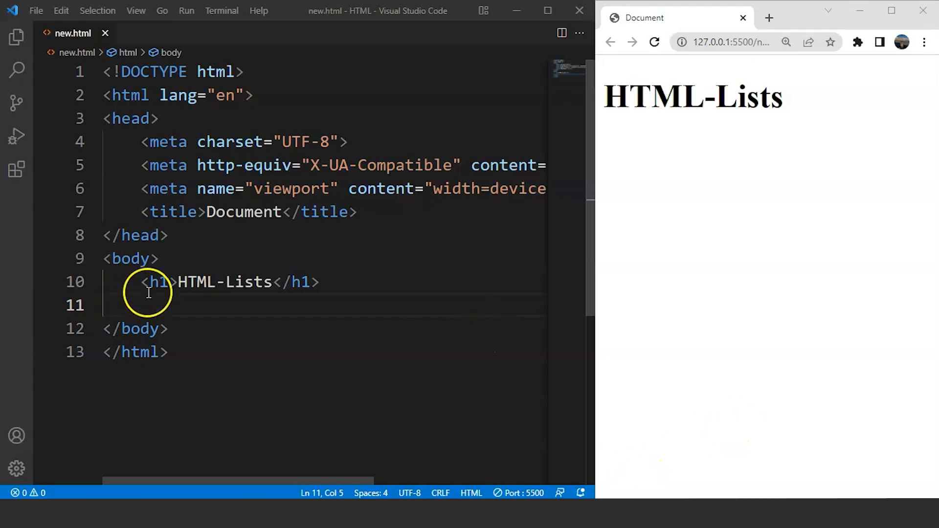
Type an <ol> of Apple, Mango, Banana and Orange below the h1 and save.
text(<ol>)
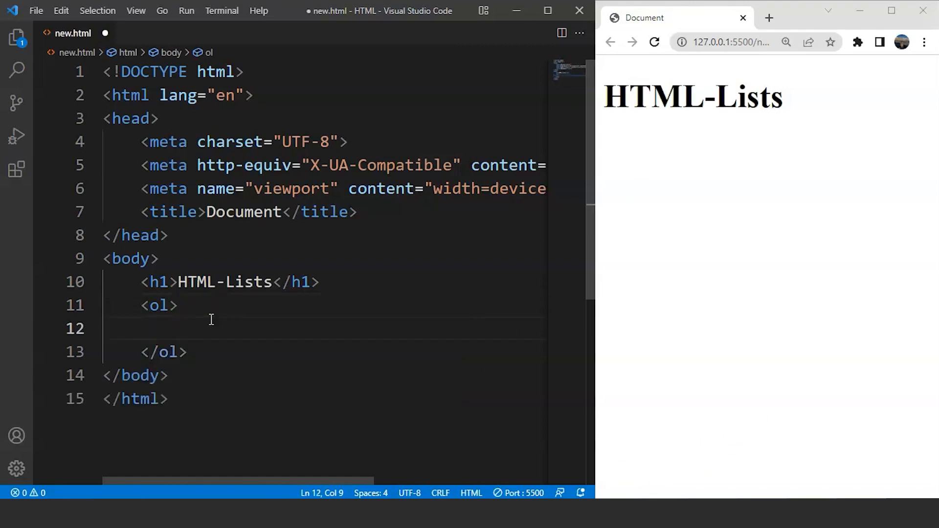
mouse_move(214, 328)
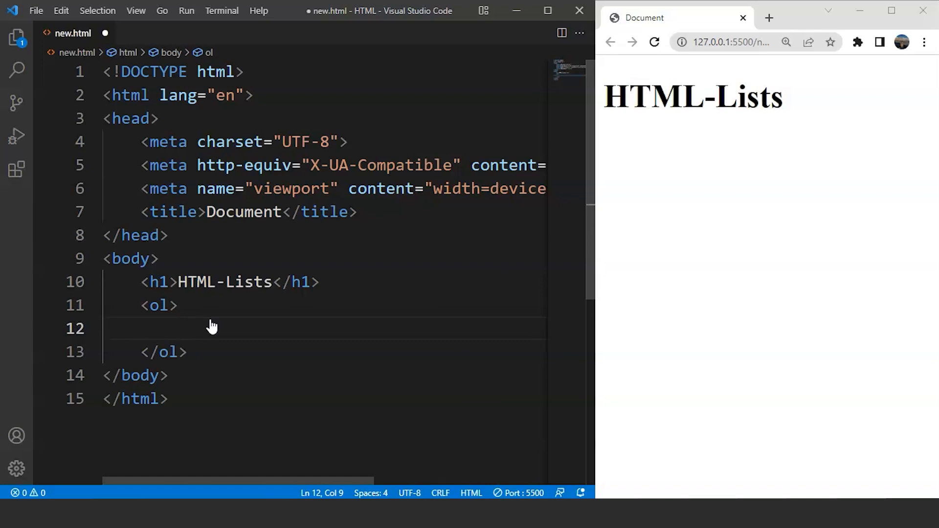
text(<li)
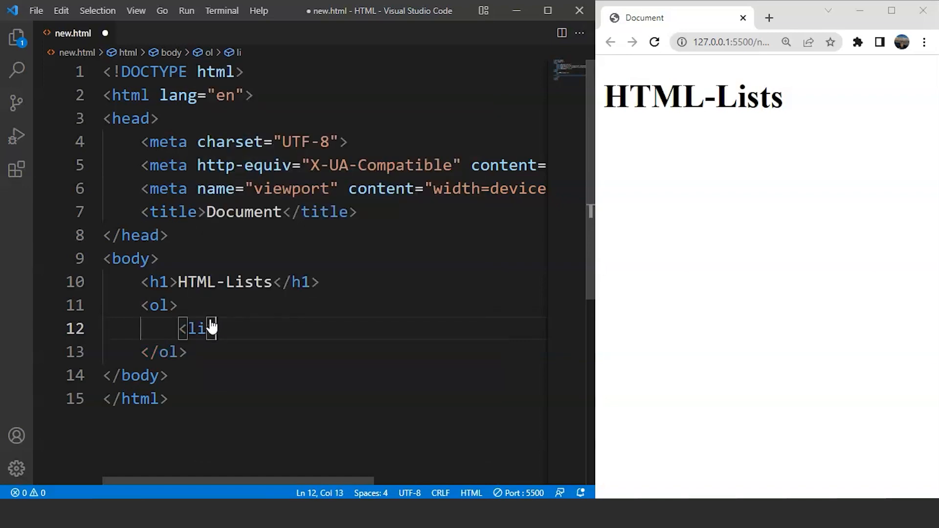
text(></li>)
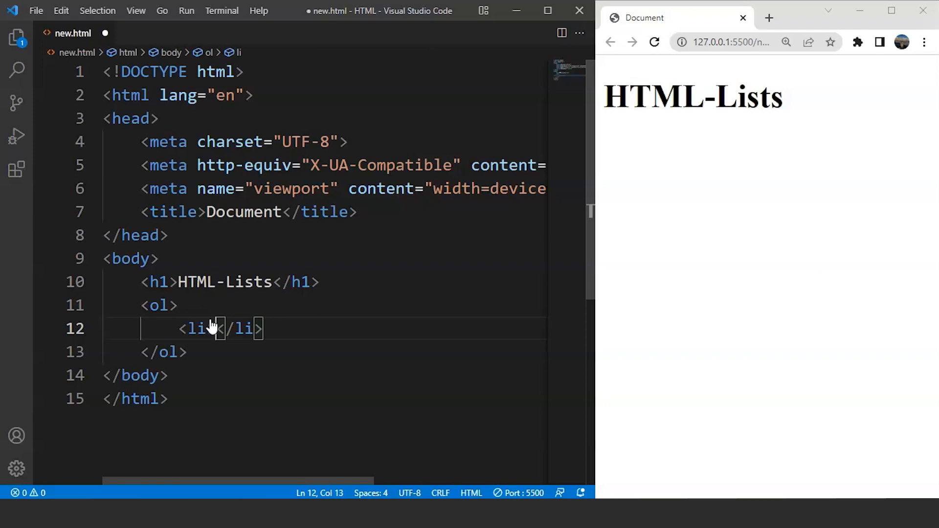
text(App)
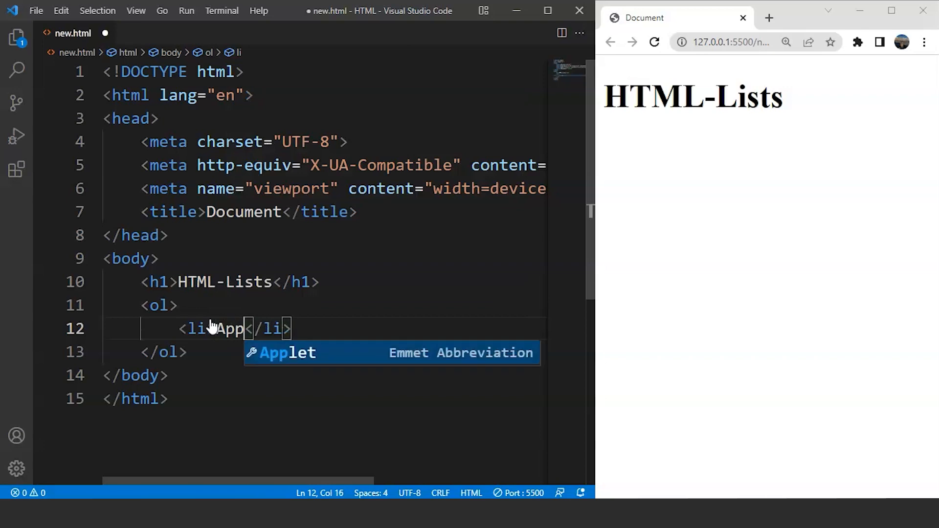
text(le)
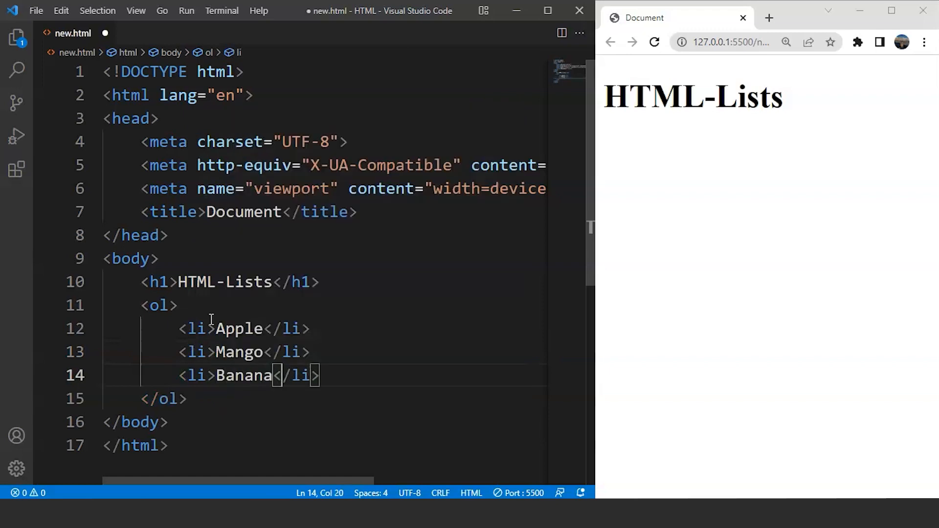
key(Enter)
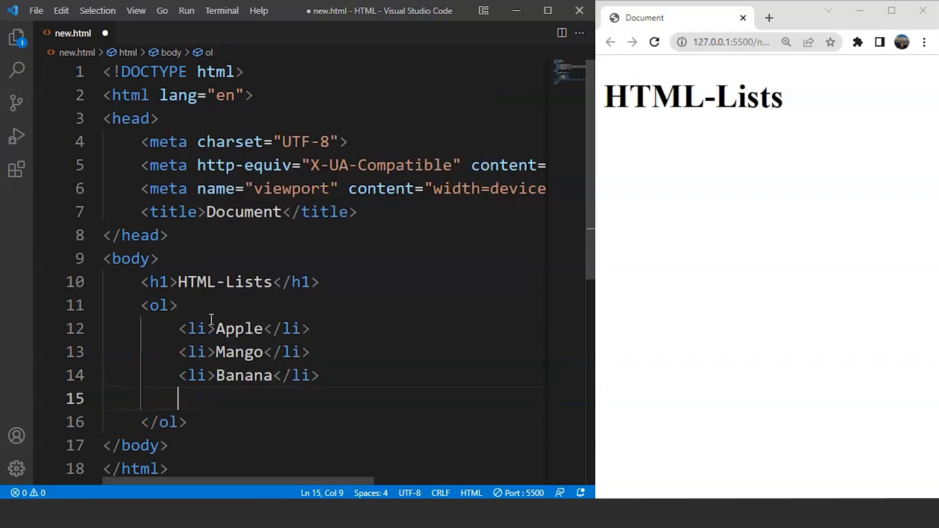
text(<li>Orange</li>)
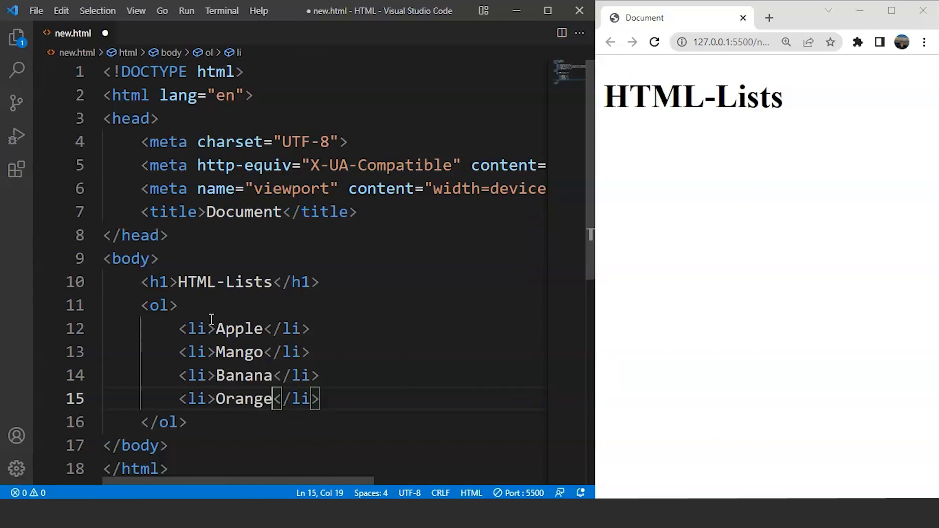
key(ctrl+s)
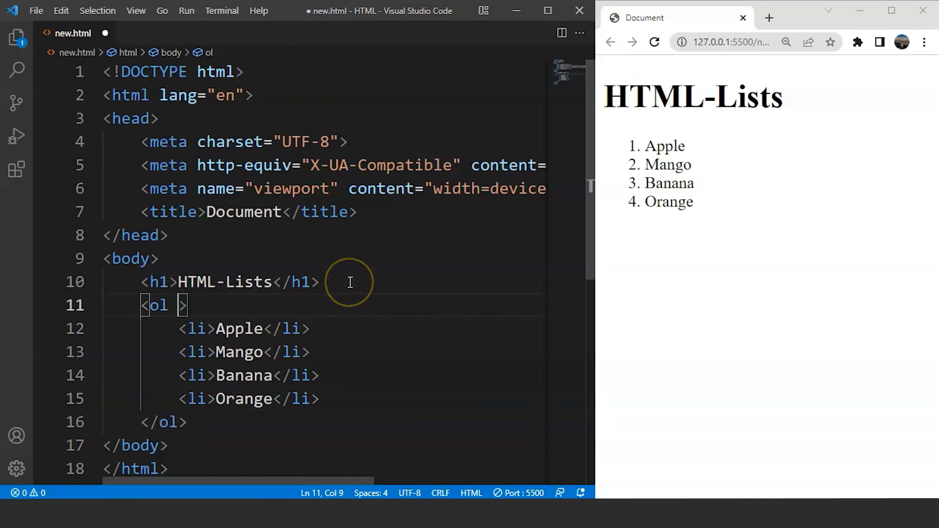
Try type values i, I and A on the <ol>, settling on type="a".
text(type=")
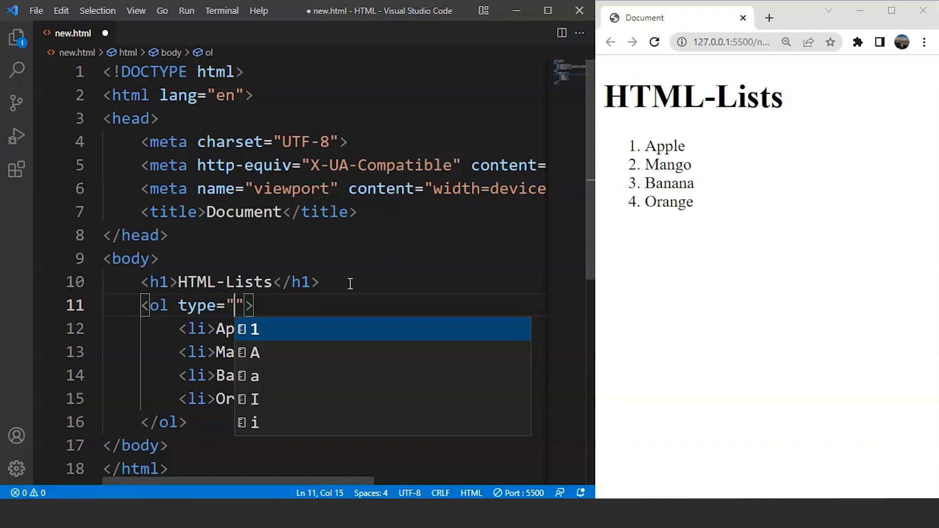
text(i)
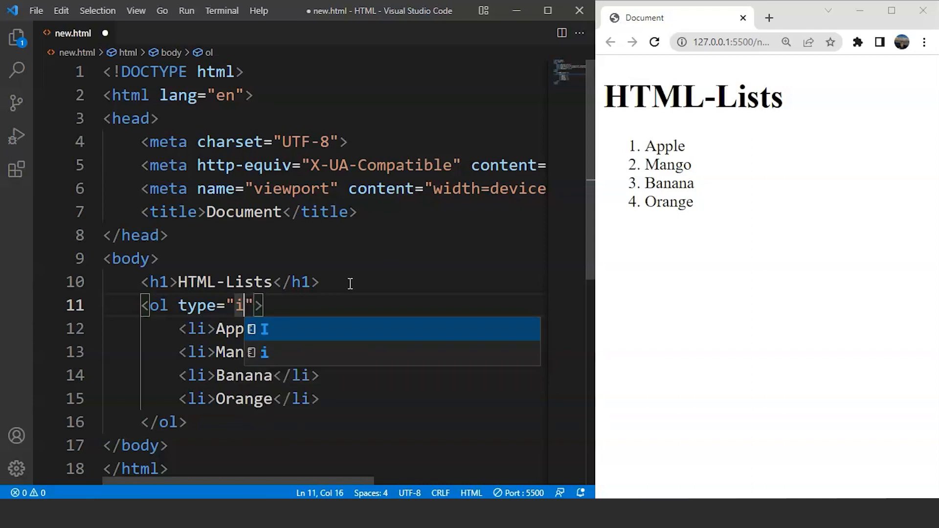
key(ctrl+s)
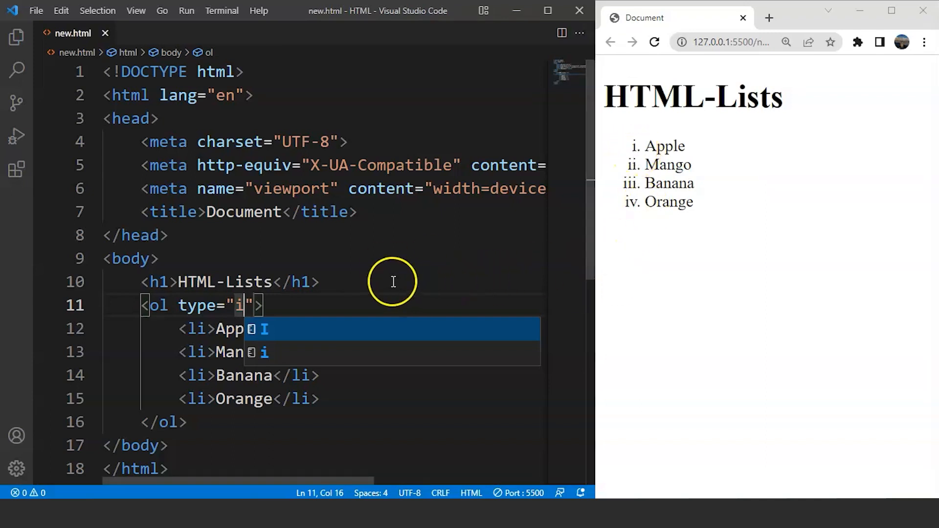
text(I)
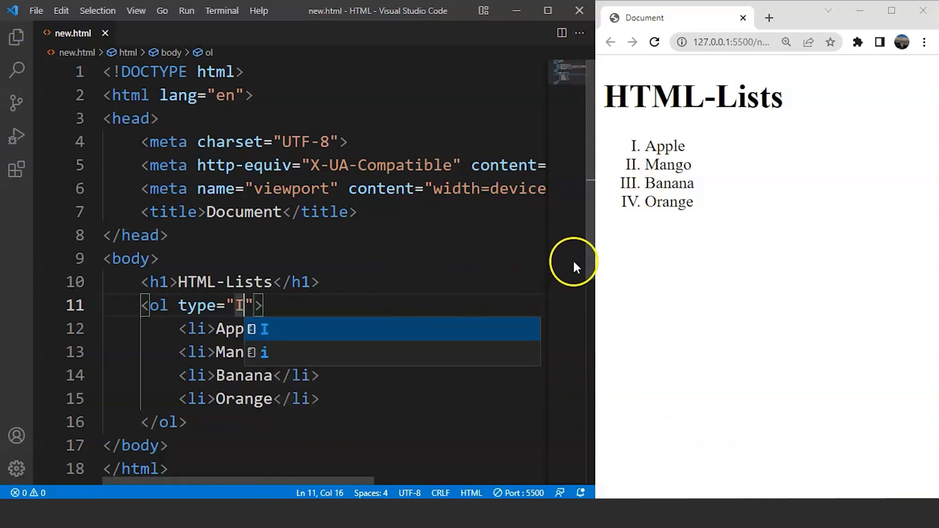
key(Backspace)
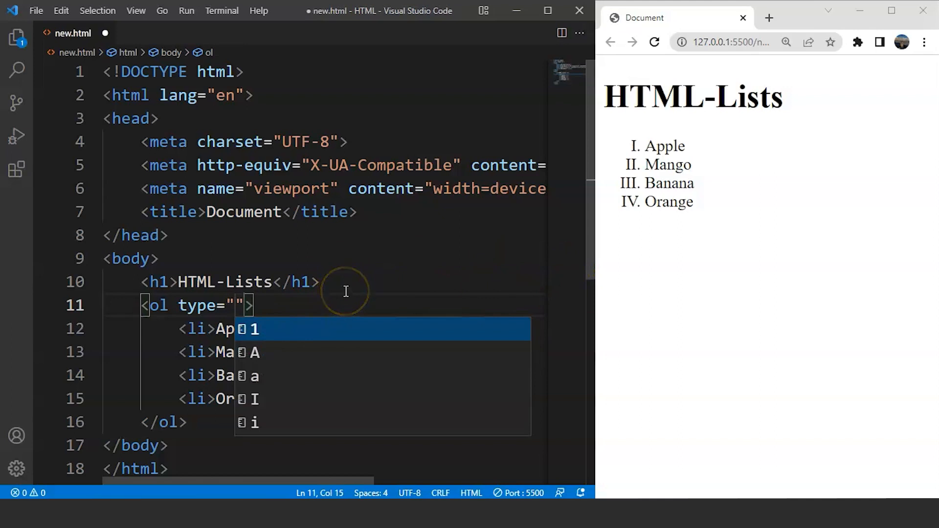
text(A)
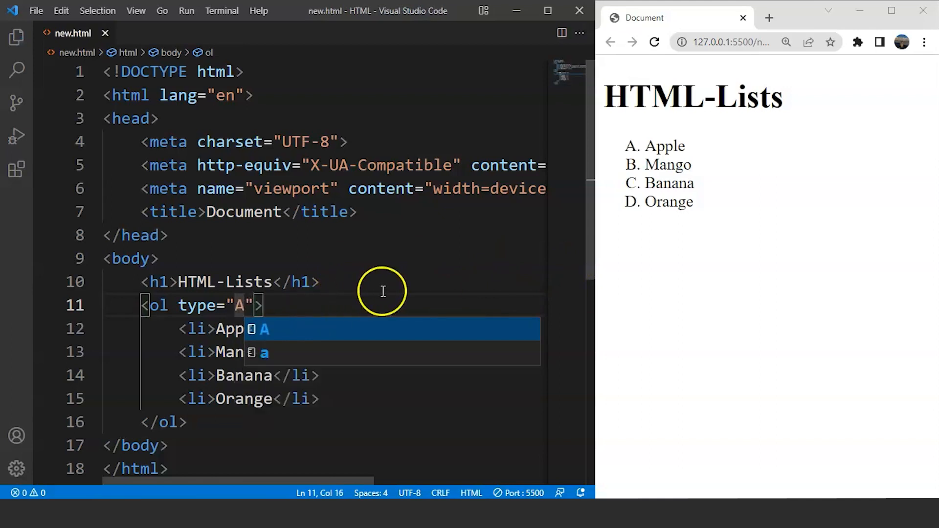
text(a)
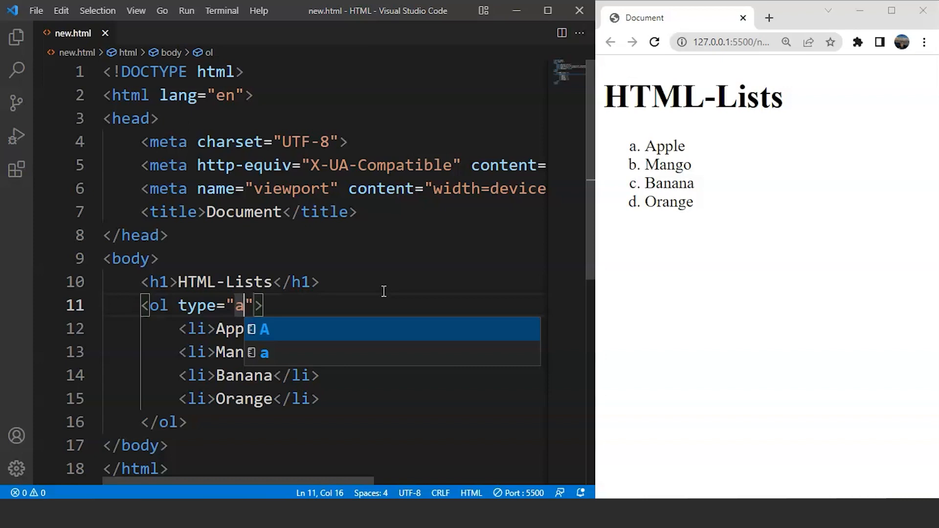
mouse_move(383, 298)
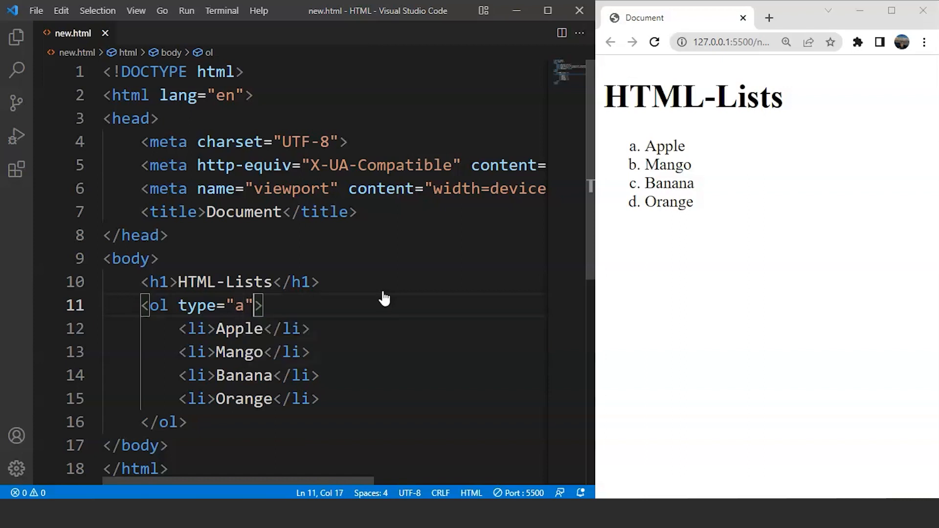
Add start="5" to the ordered list and save.
text(start=")
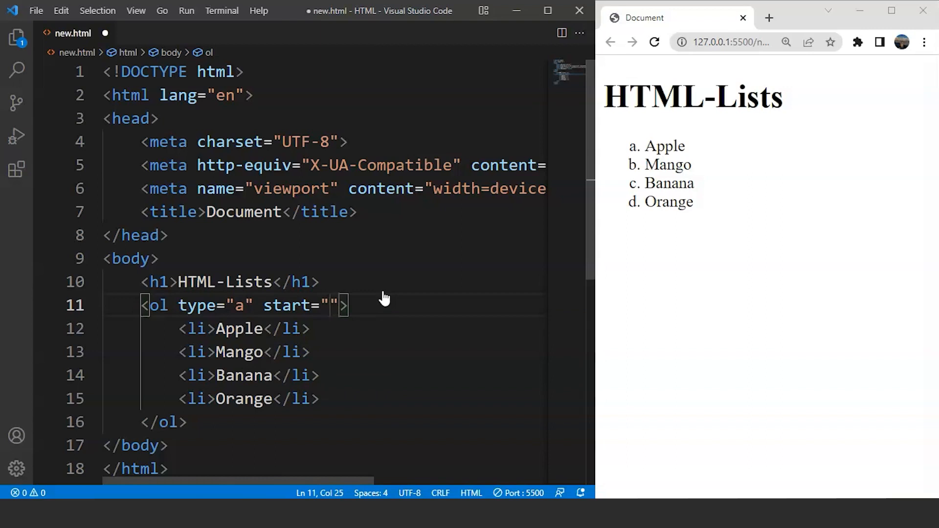
text(5)
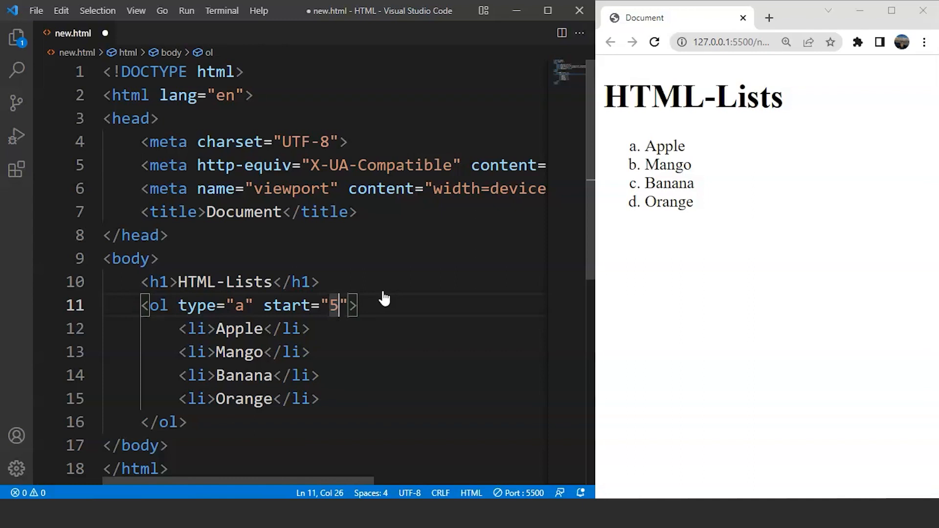
key(ctrl+s)
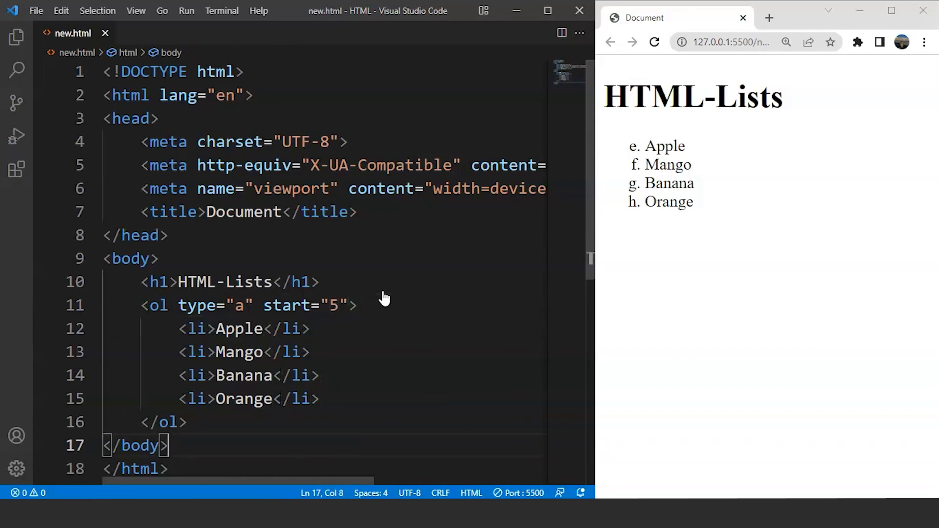
Start an unordered list below the fruits with Potato and Carrot items.
key(Enter)
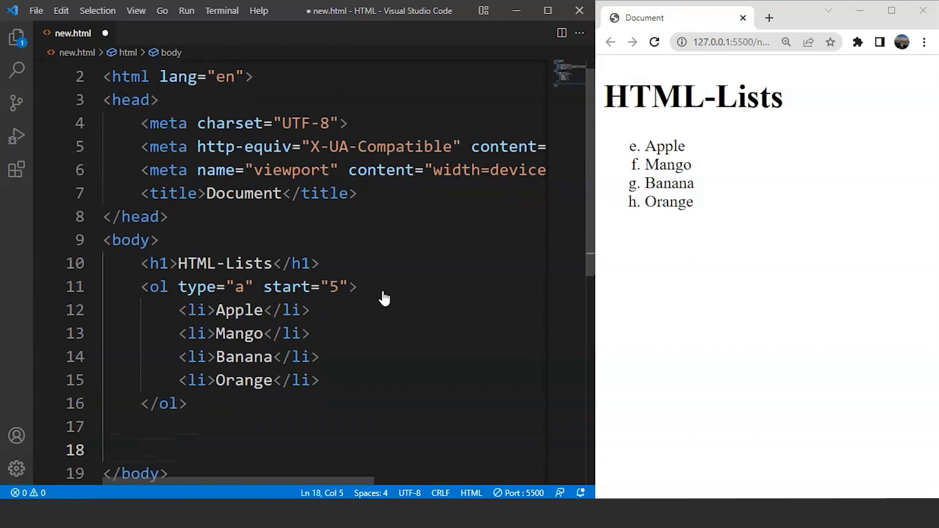
text(<ul>)
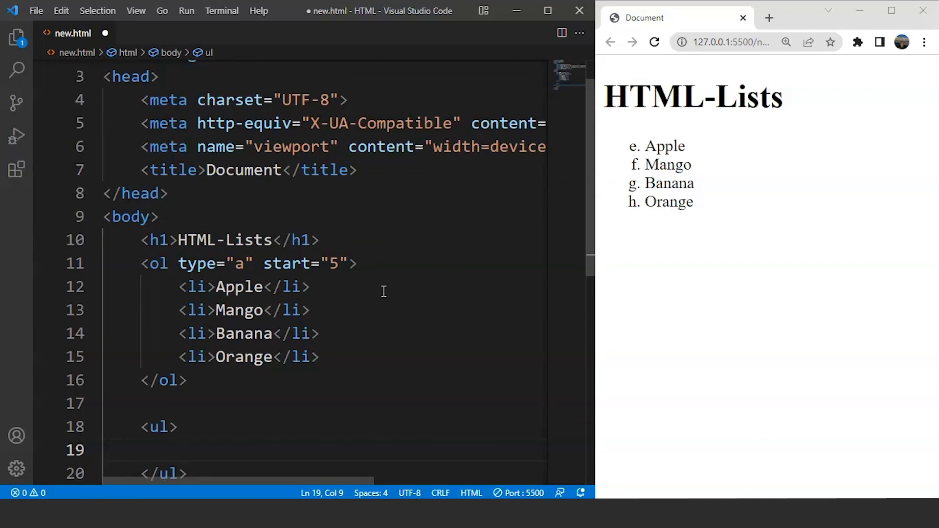
text(<li></li>)
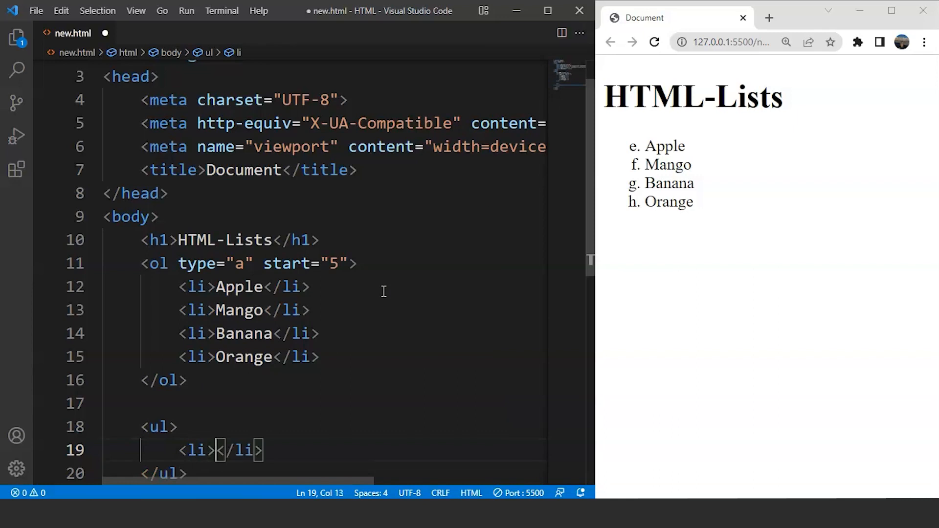
text(Po)
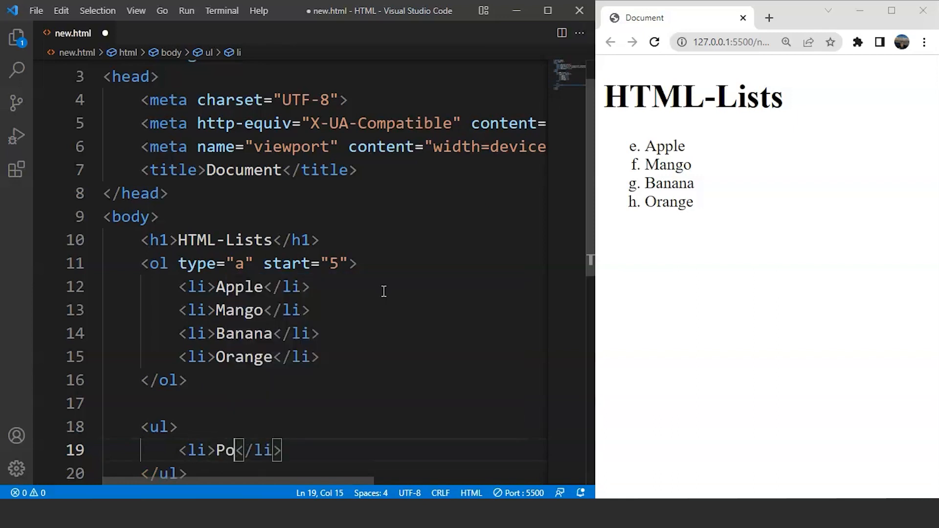
text(tato)
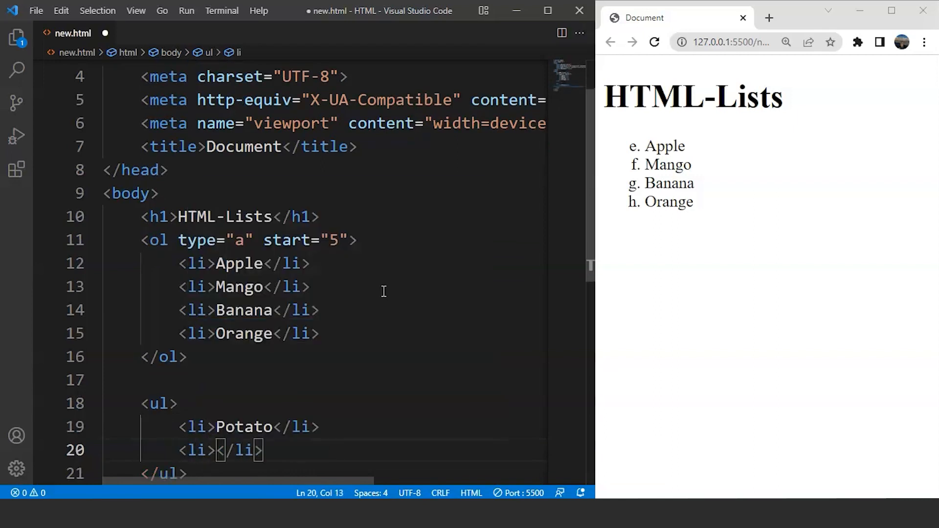
text(Carro)
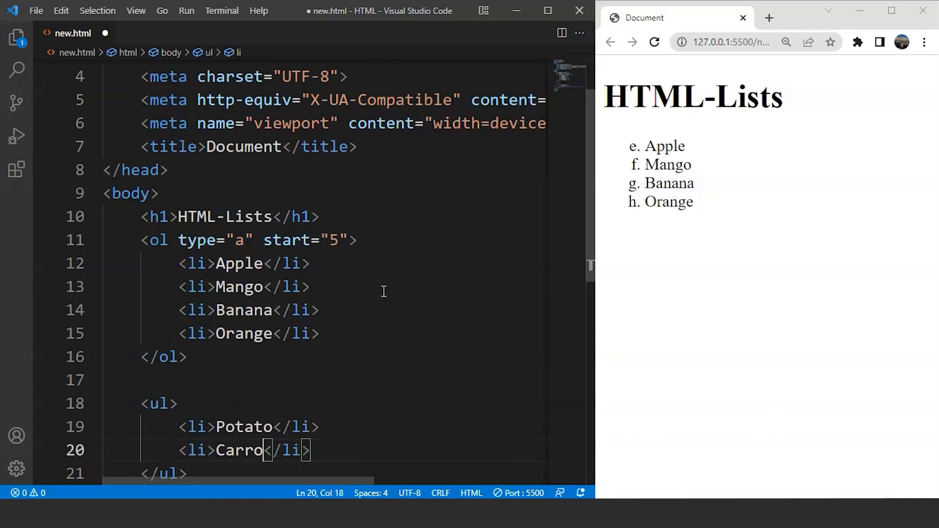
Add Cabbage and Raddish items to the vegetable list and save.
key(Enter)
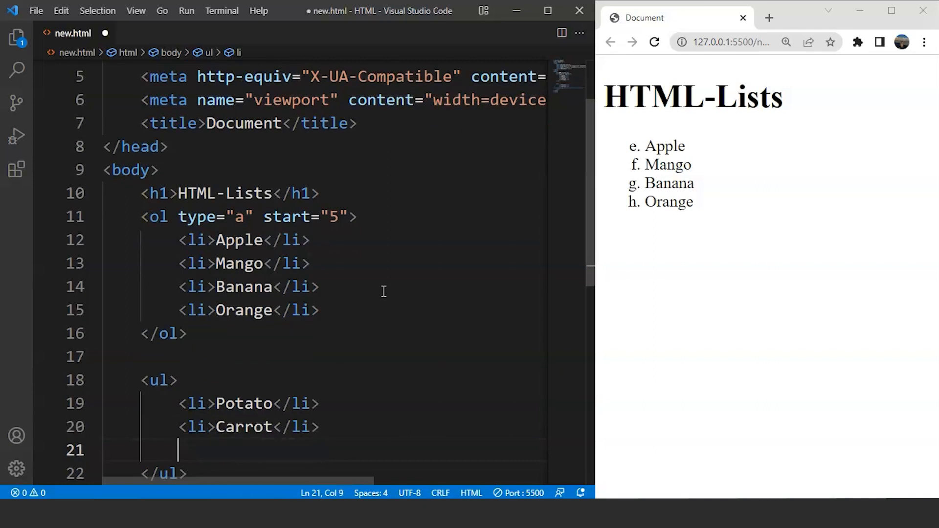
text(<li></li>)
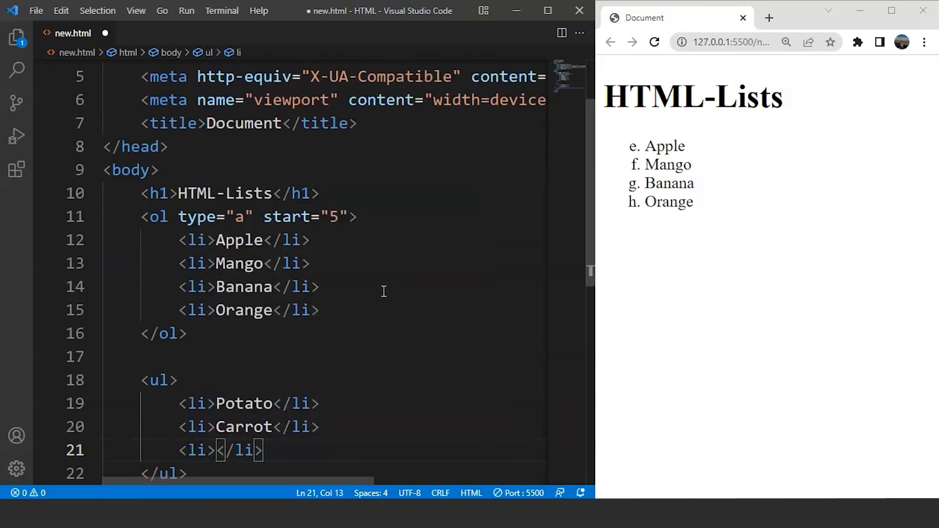
text(Cabbage)
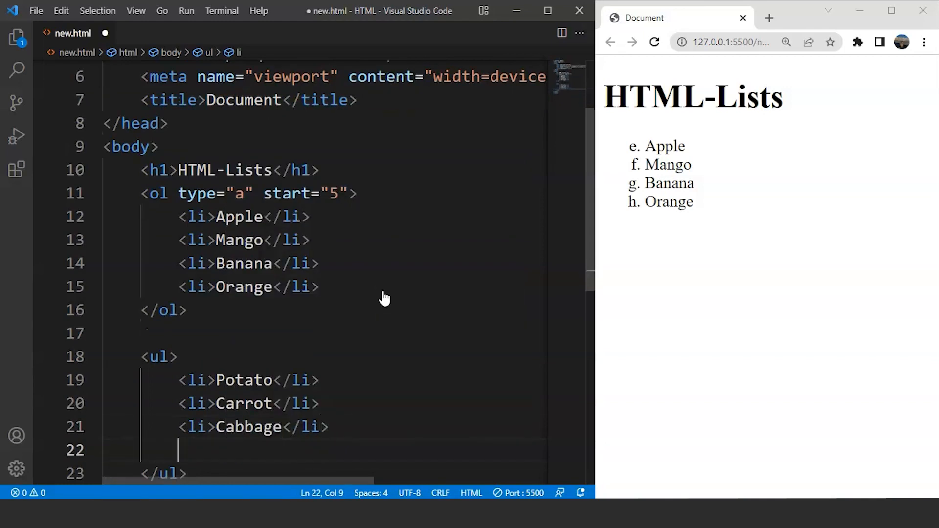
text(<li>Ra</li>)
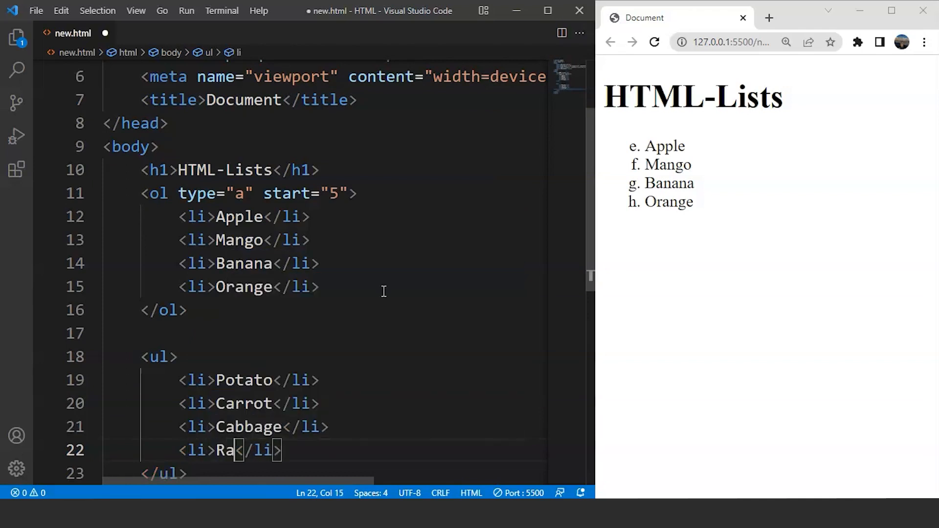
text(ddish)
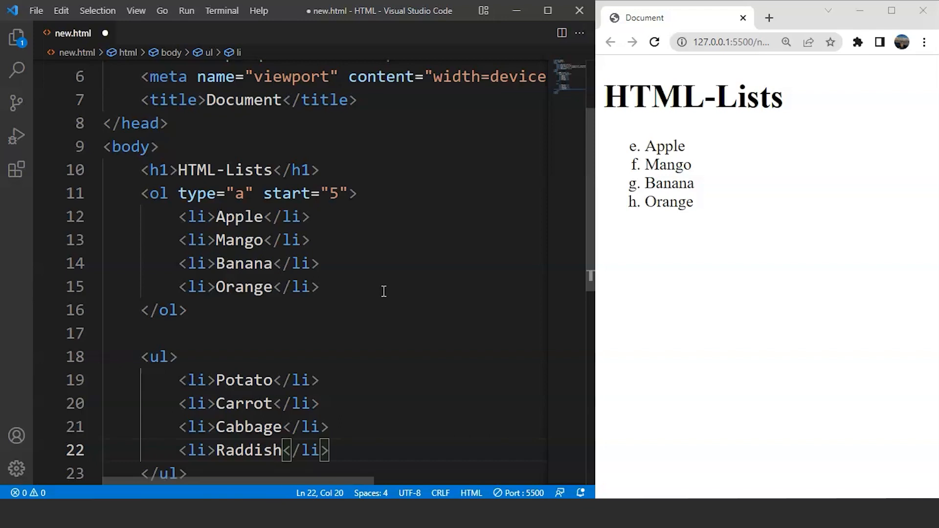
key(ctrl+s)
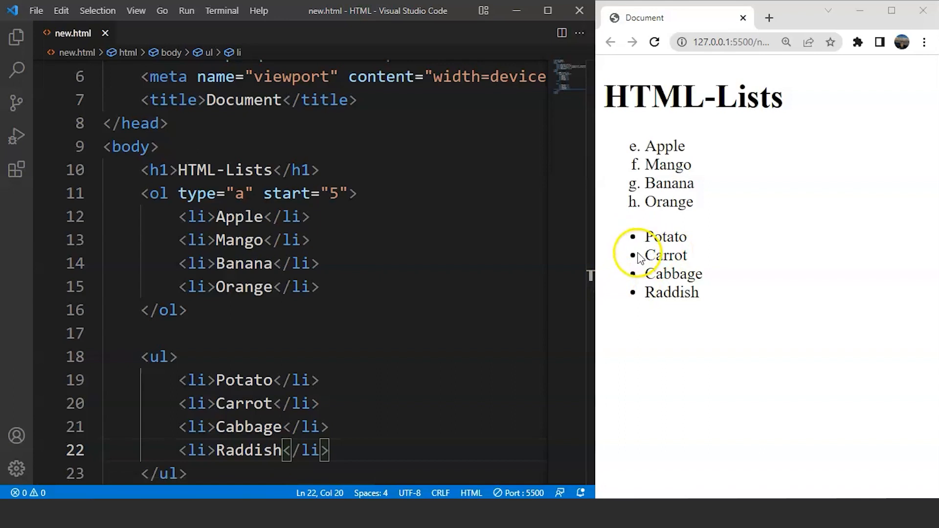
mouse_move(638, 254)
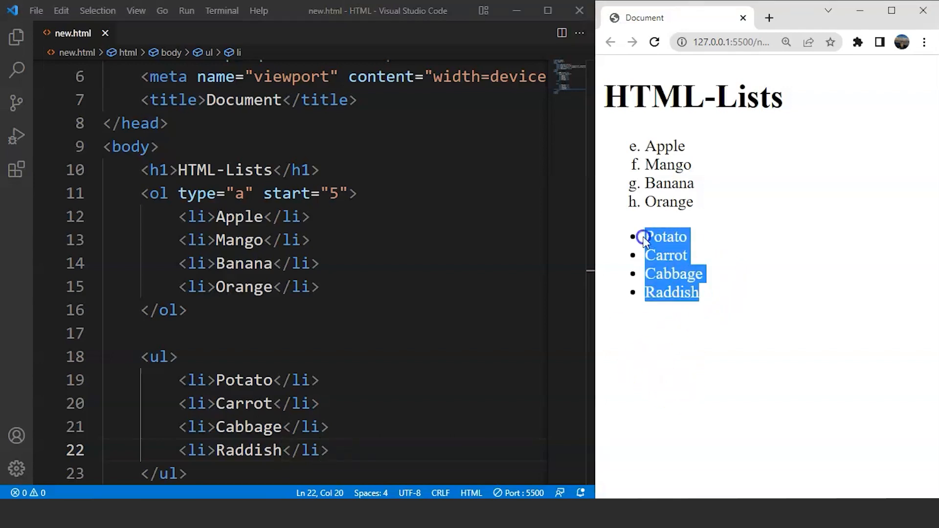
Add type="circle" to the vegetable list's <ul> tag.
click(159, 356)
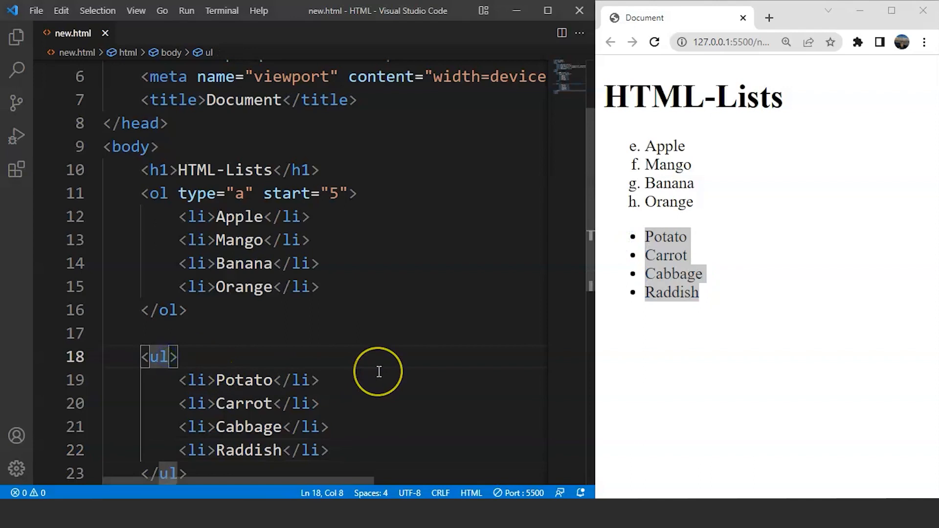
text(ty)
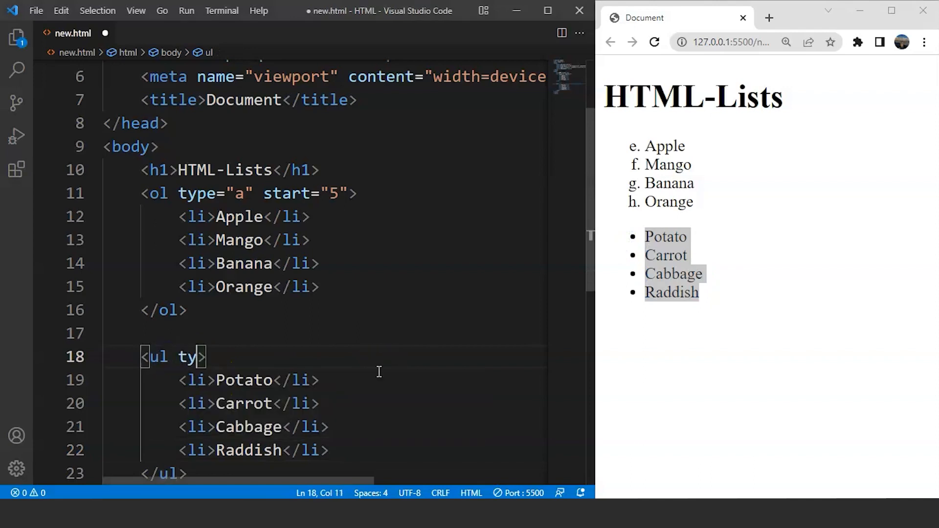
text(pe="")
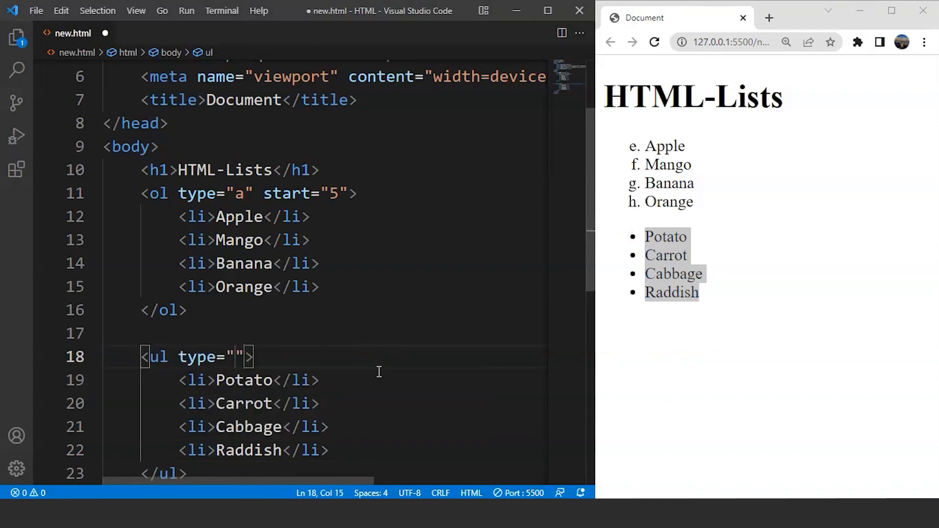
text(ci)
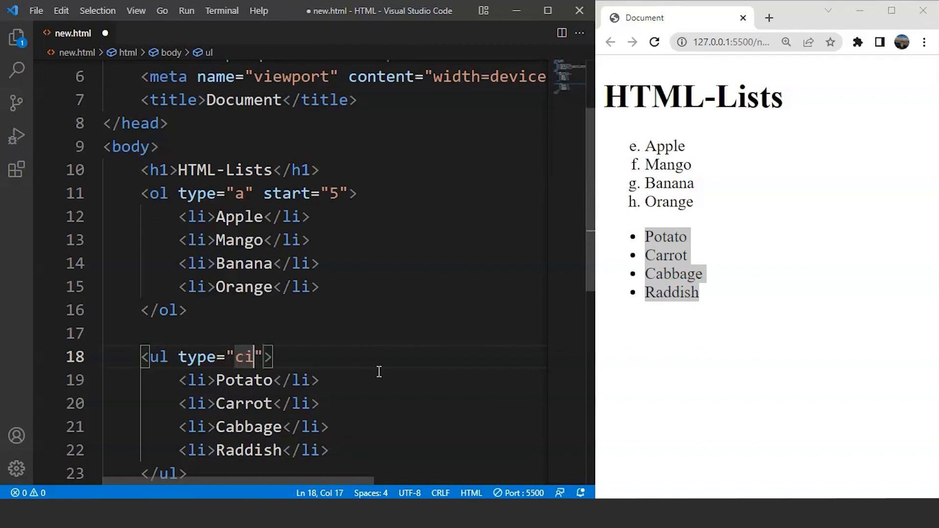
text(rcle)
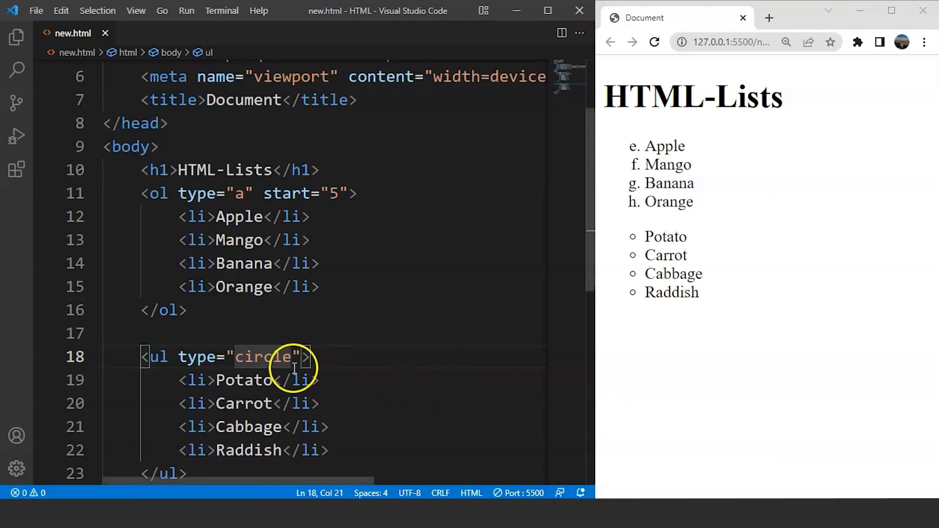
Replace the bullet type "circle" with "square" and save.
double_click(266, 357)
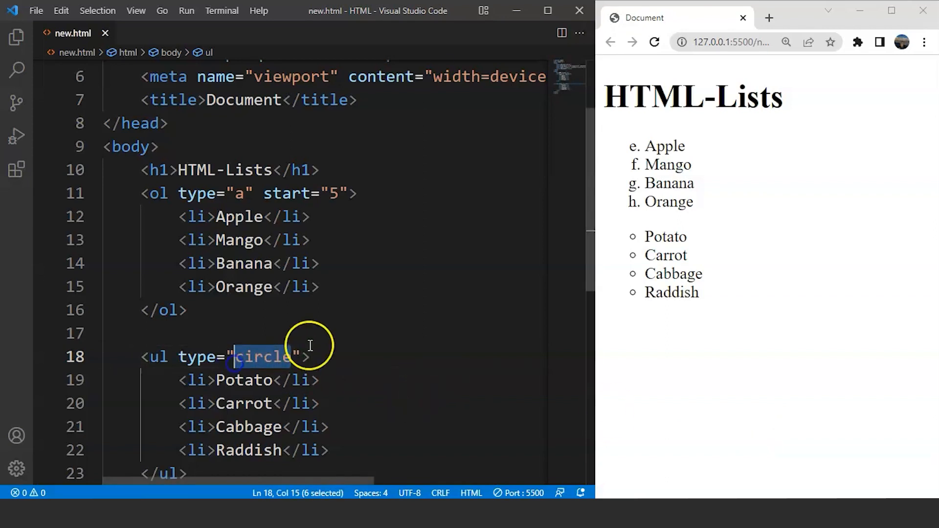
text(square)
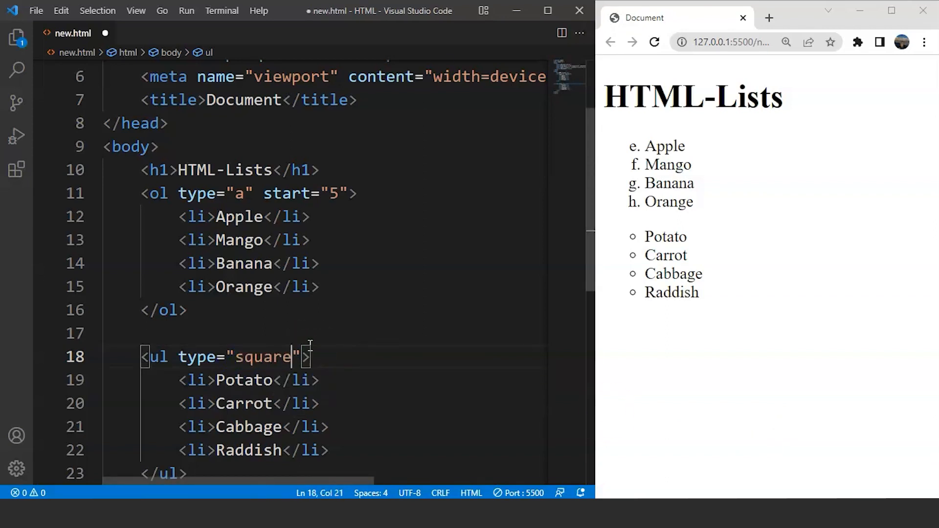
key(ctrl+s)
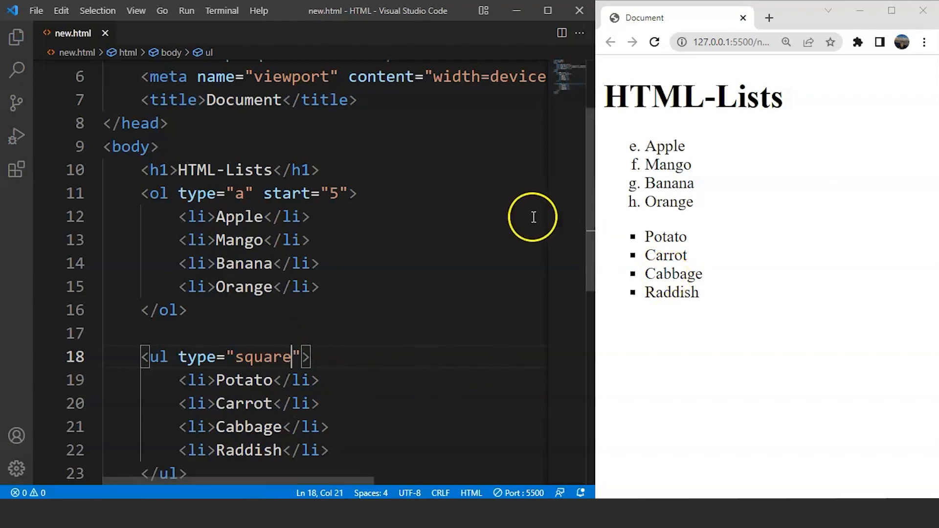
mouse_move(450, 331)
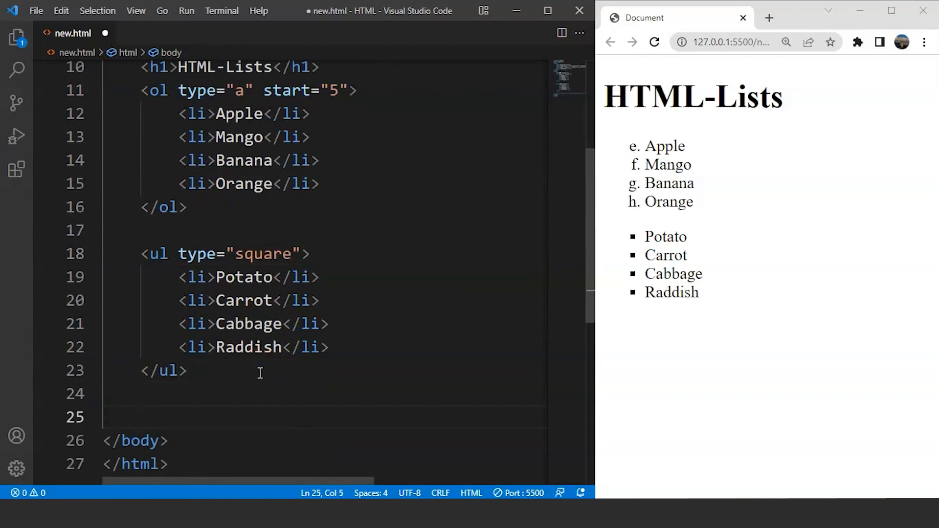
Type a <dl> with term HTML defined as "Hyper Text Markup Language".
text(<dl>)
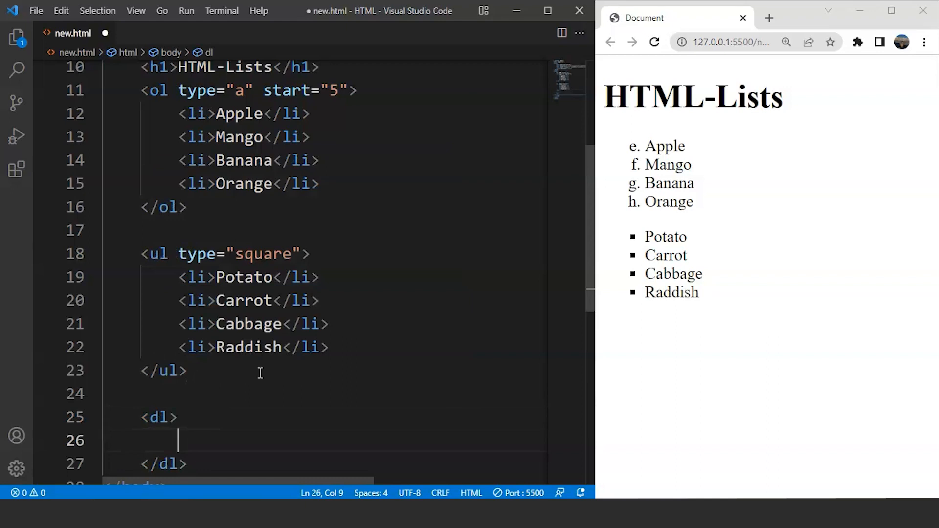
text(<dt>HTML</dt>)
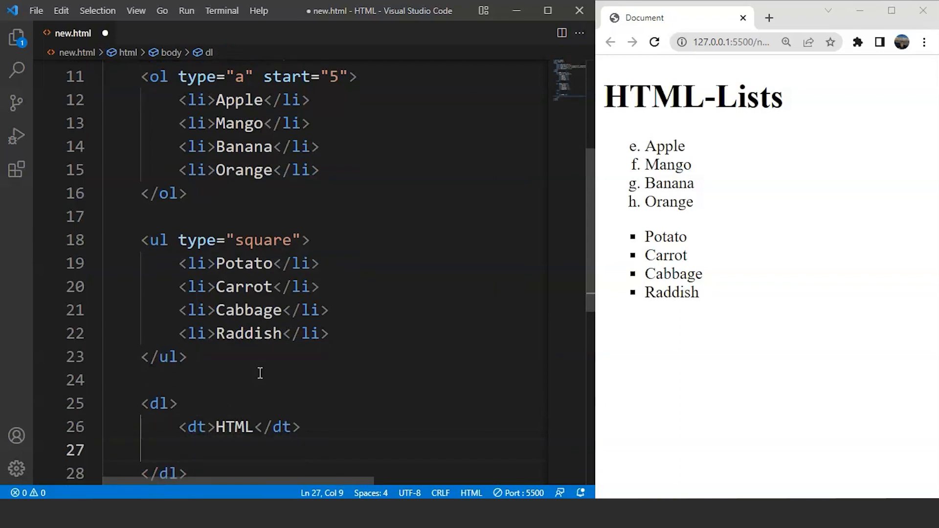
text(dd\)
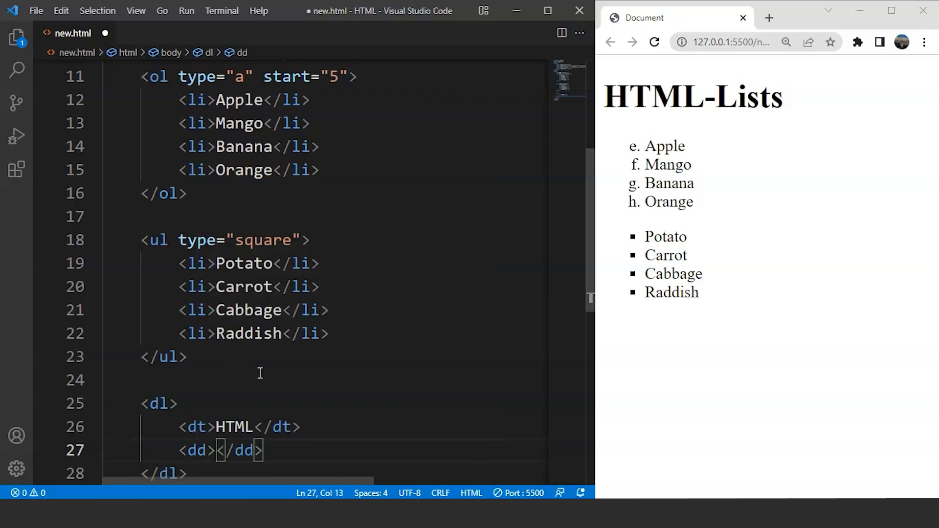
text(Hyper)
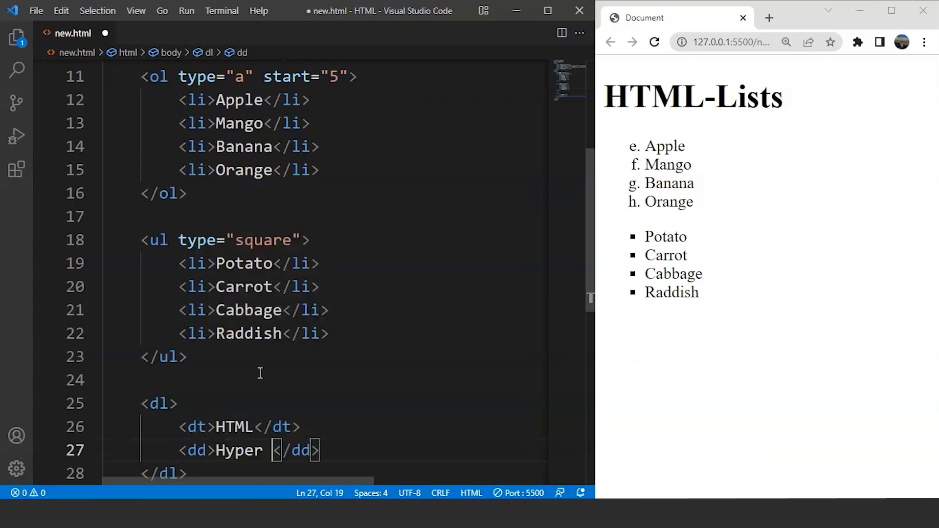
text(Text Mar)
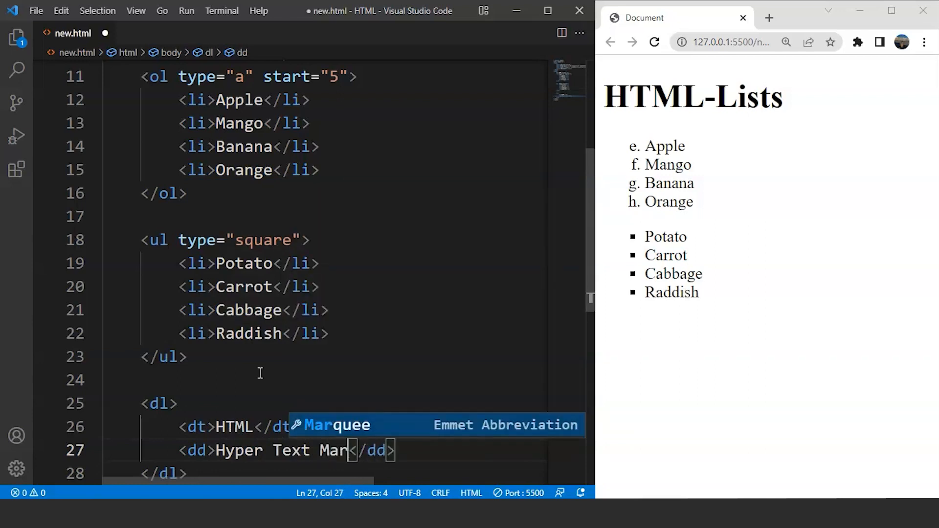
text(kupLan)
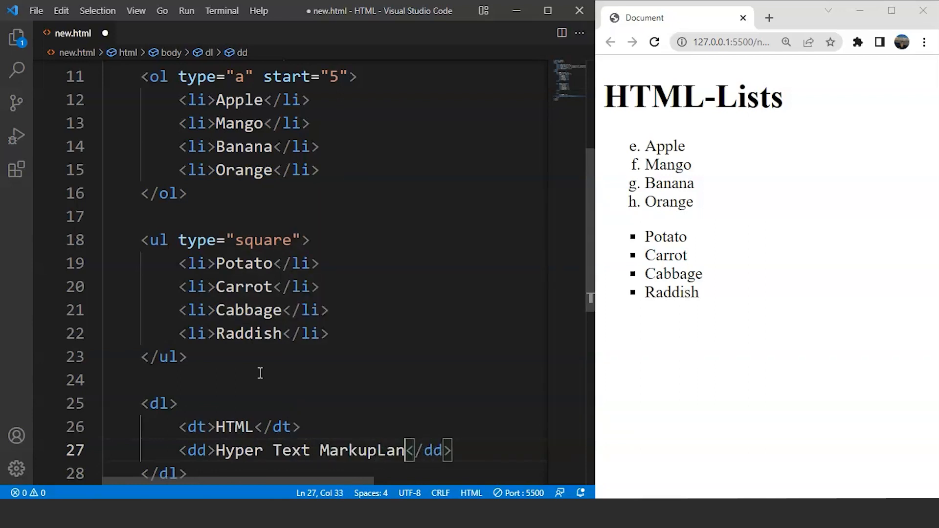
text(guage)
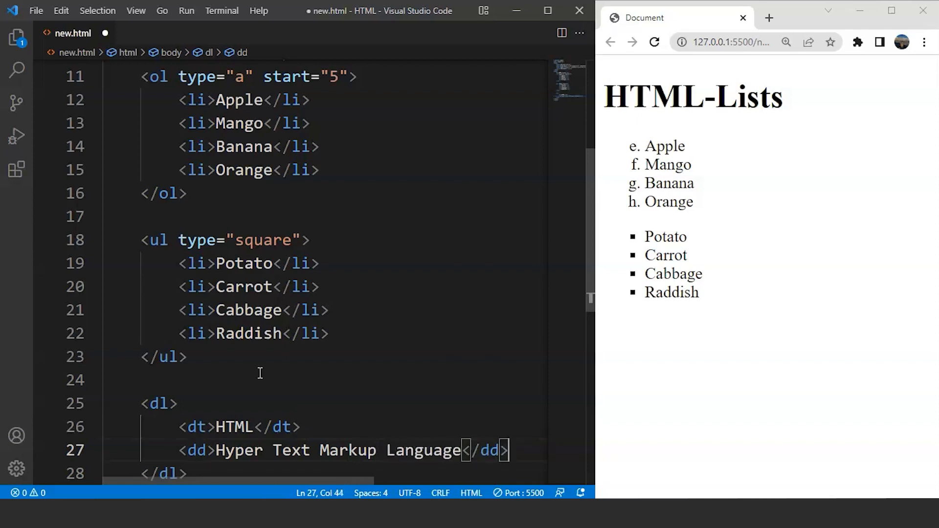
text(<dt>VSS</dt>)
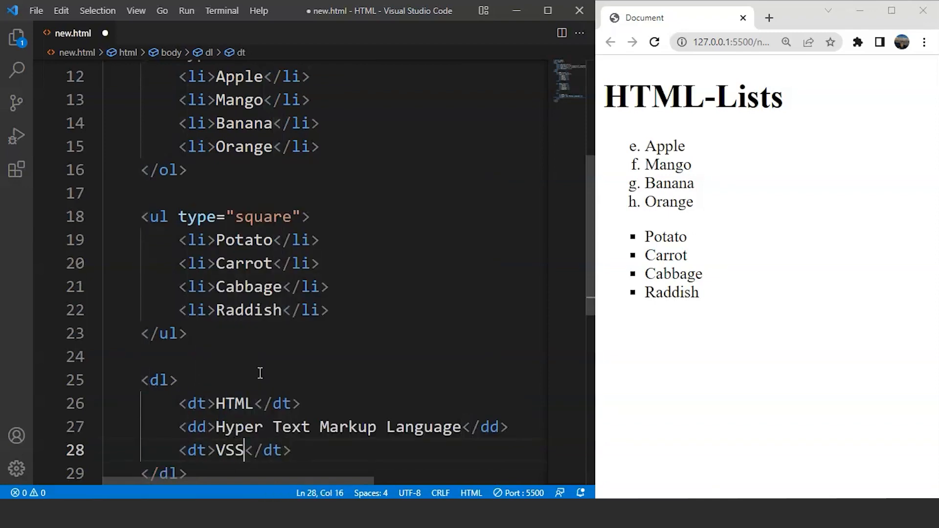
Enter the term CSS with definition "Cascading Style Sheet".
text(CSS)
text(<dd></dd>)
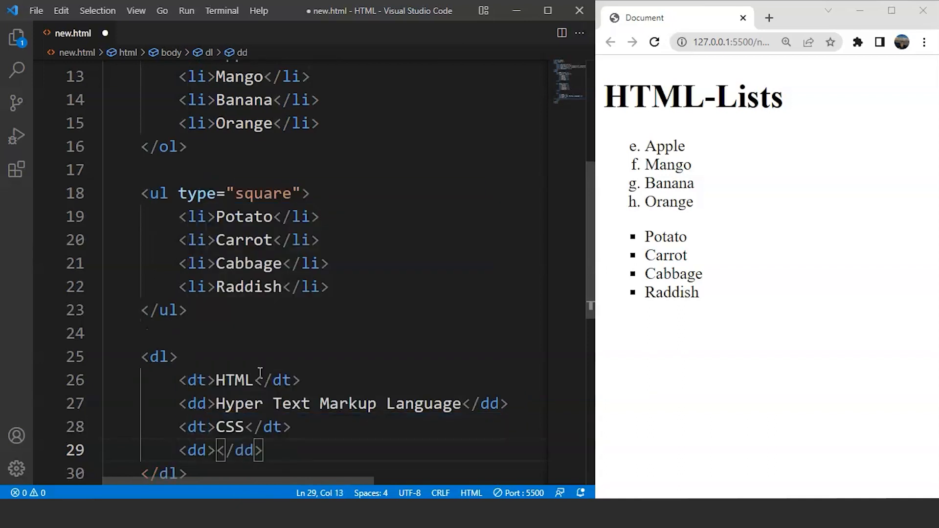
text(Casca)
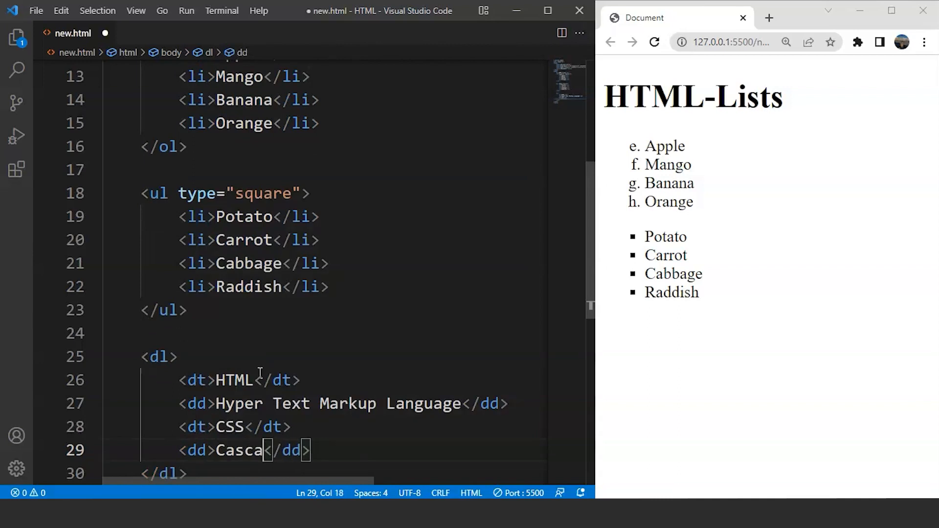
text(ding)
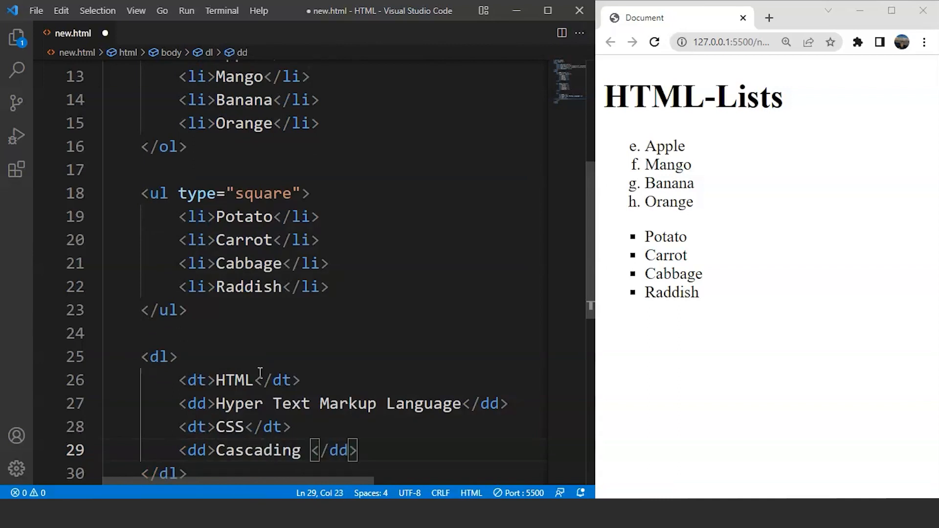
text(Stytle)
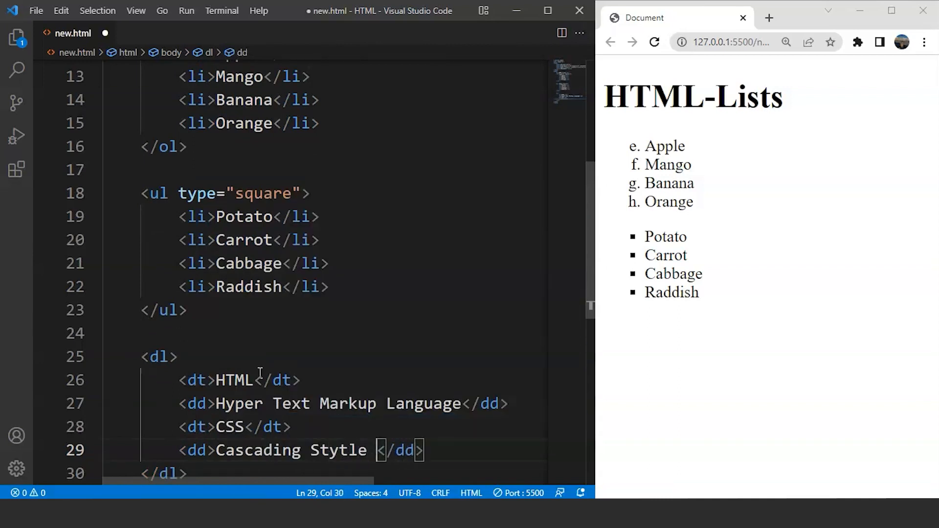
text(Sheet)
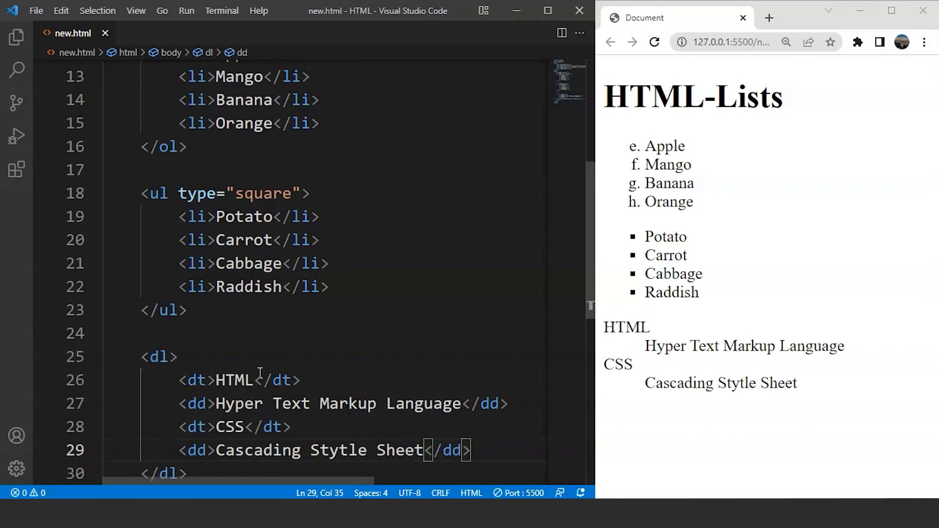
mouse_move(473, 446)
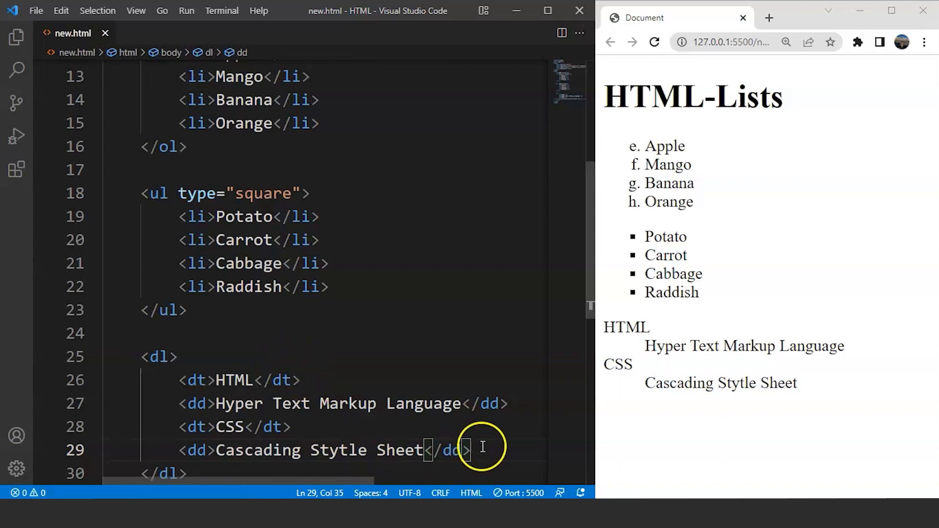